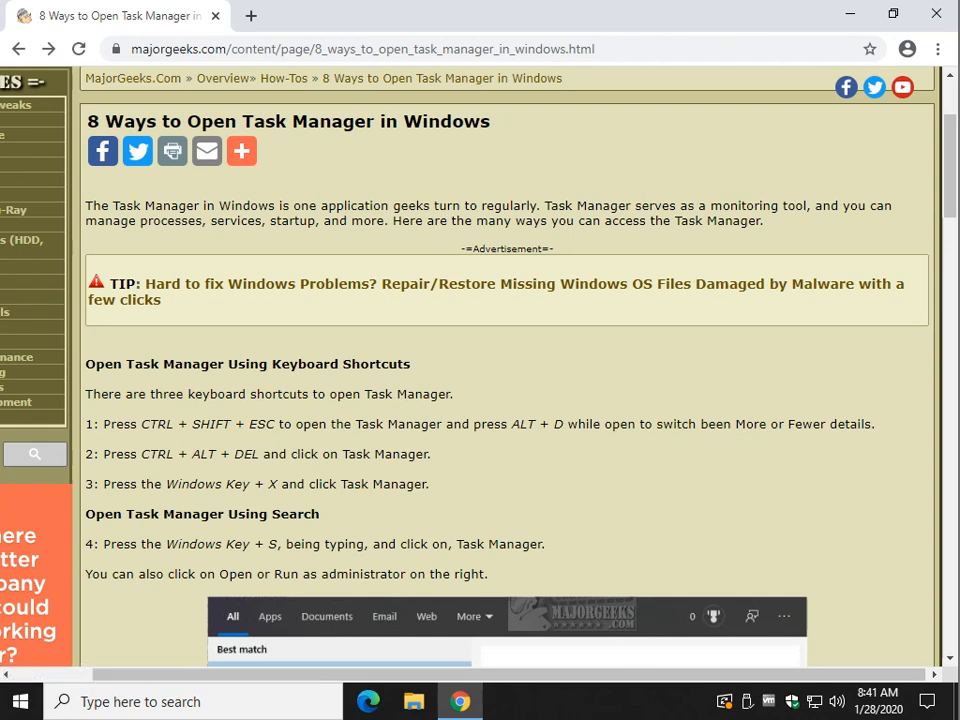
# Scroll the article and close the compact Task Manager window.
pyautogui.scroll(-3)
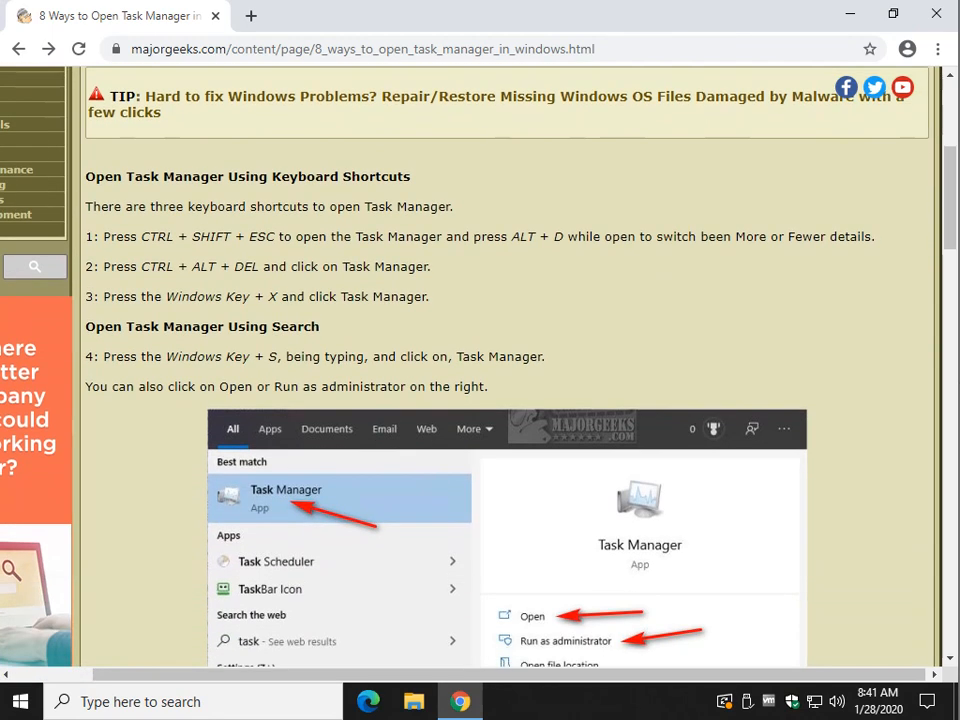
pyautogui.scroll(-3)
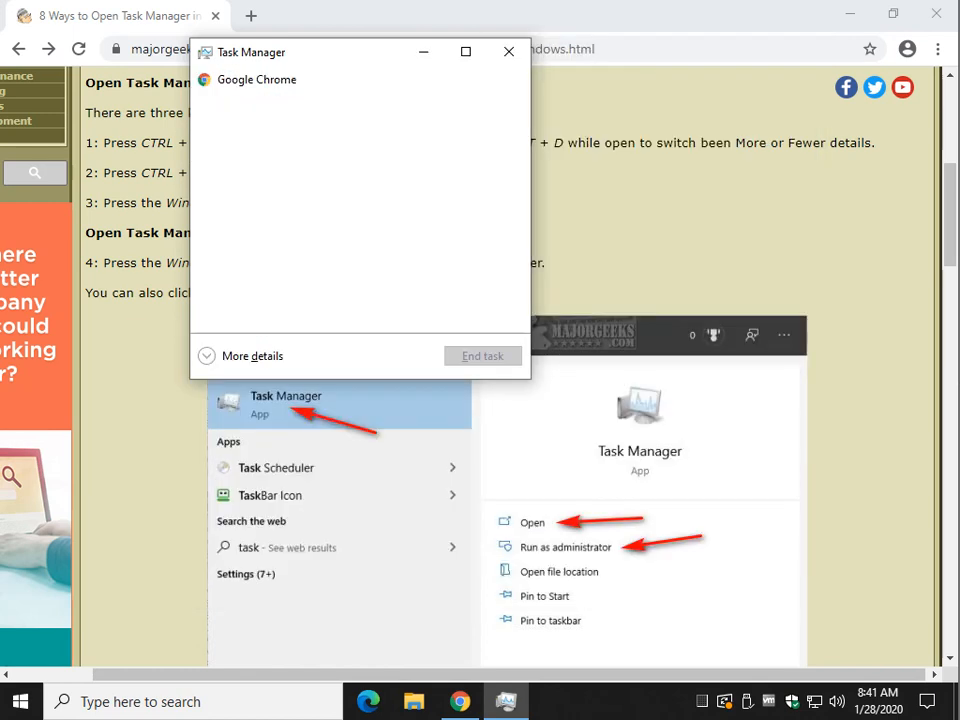
pyautogui.click(252, 356)
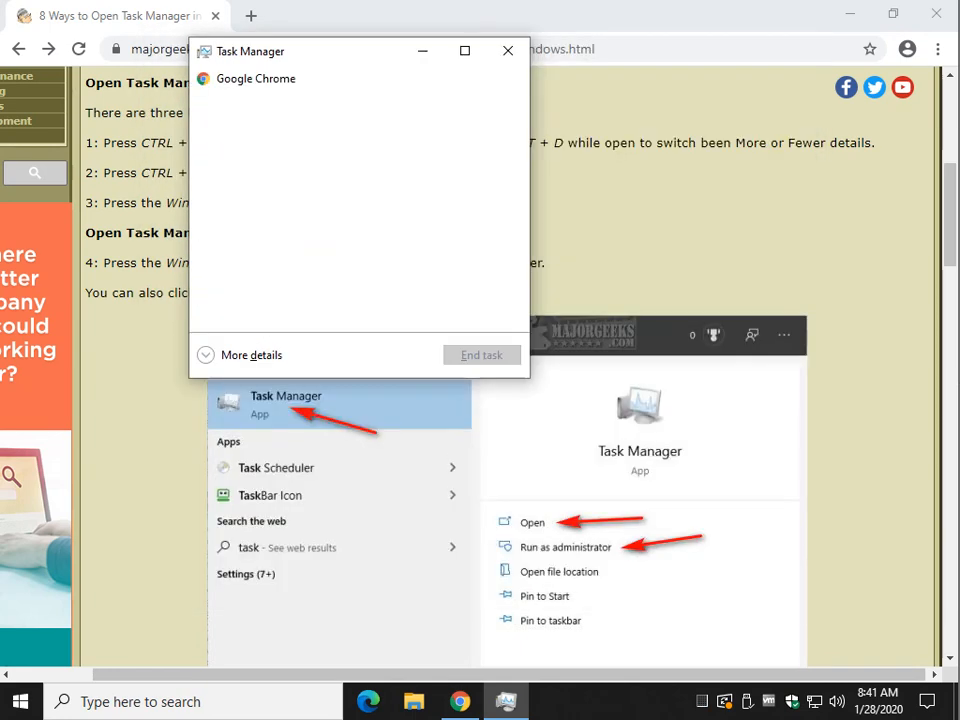
pyautogui.click(506, 50)
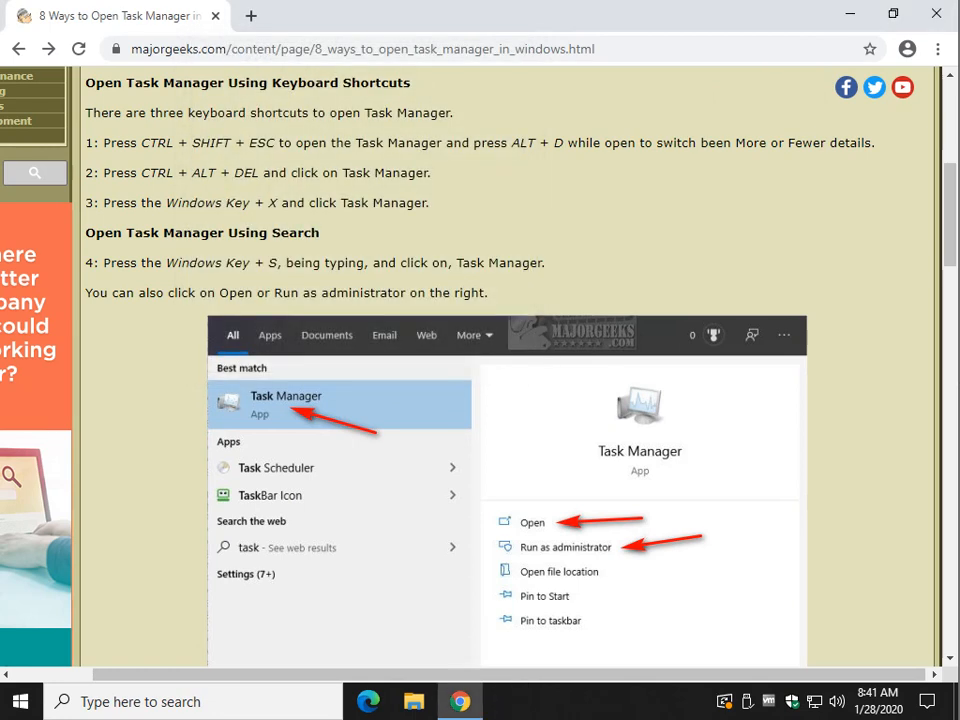
# Reopen Task Manager via Ctrl+Alt+Delete, browse Performance, Startup and Services, then close it.
pyautogui.press('ctrl+alt+delete')
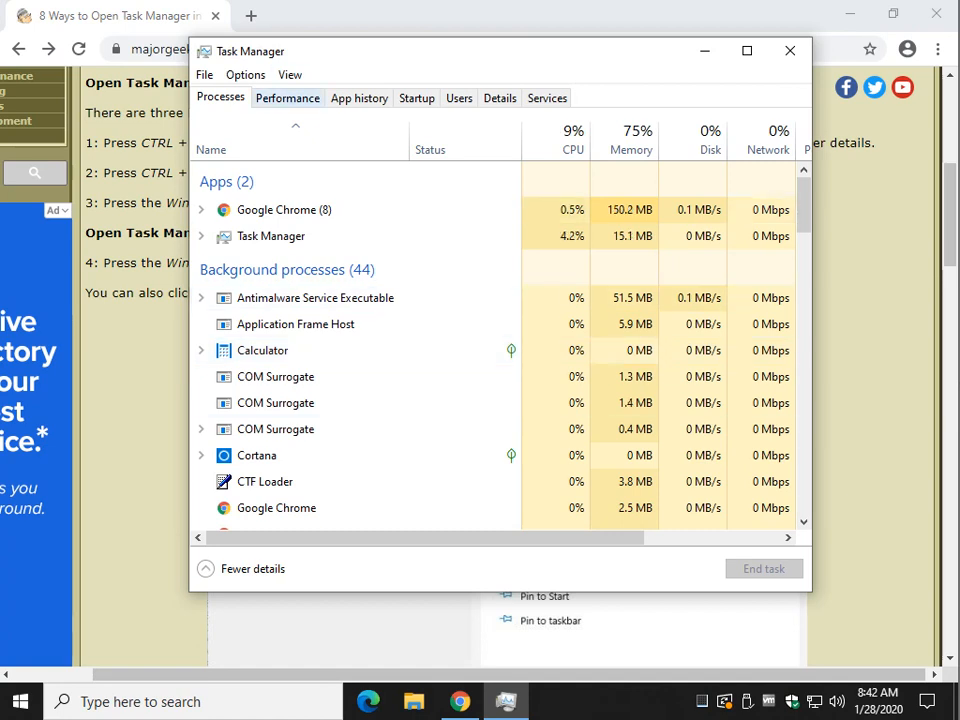
pyautogui.click(288, 98)
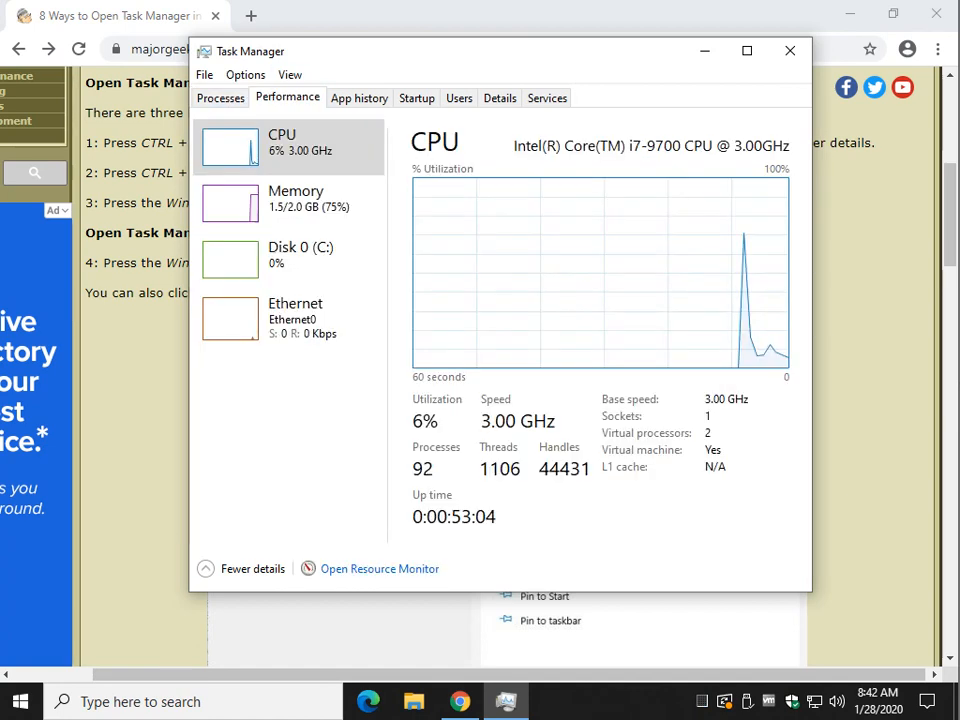
pyautogui.click(416, 96)
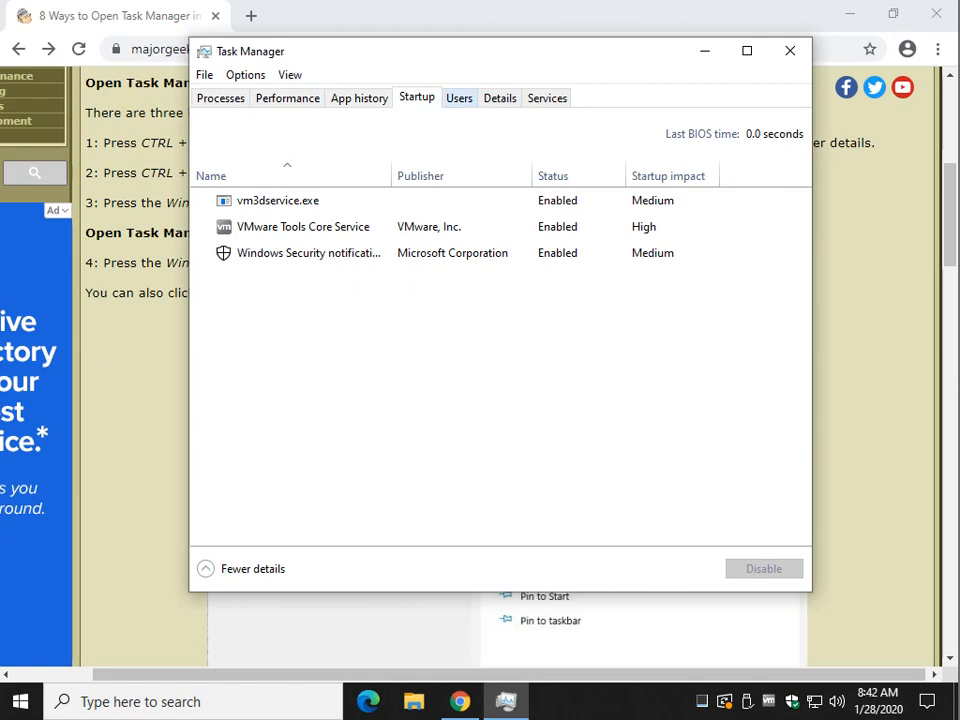
pyautogui.click(546, 96)
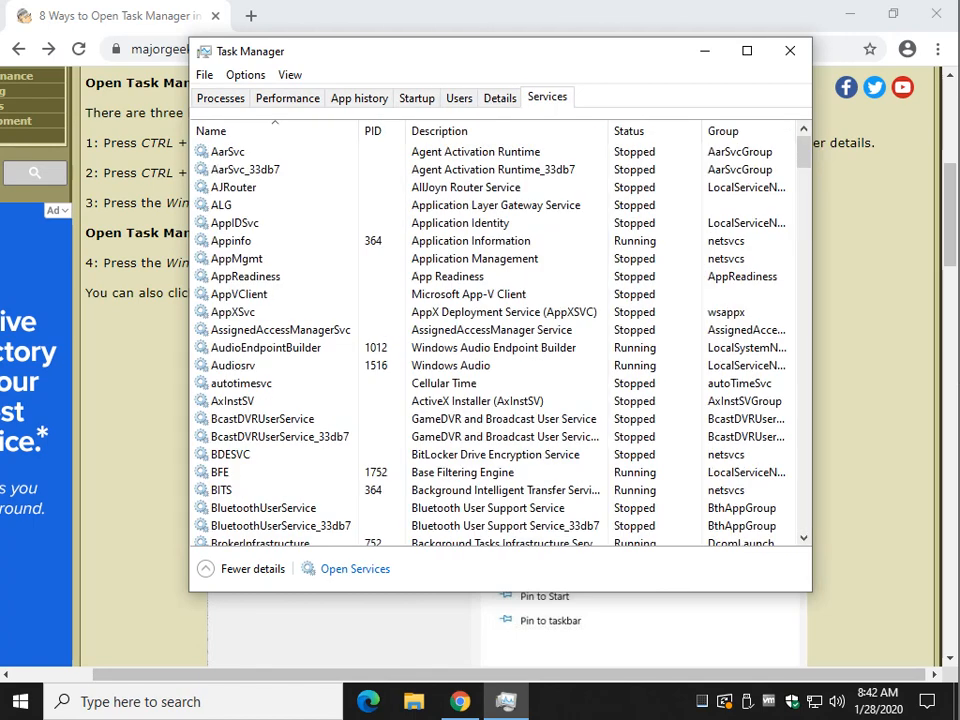
pyautogui.click(788, 50)
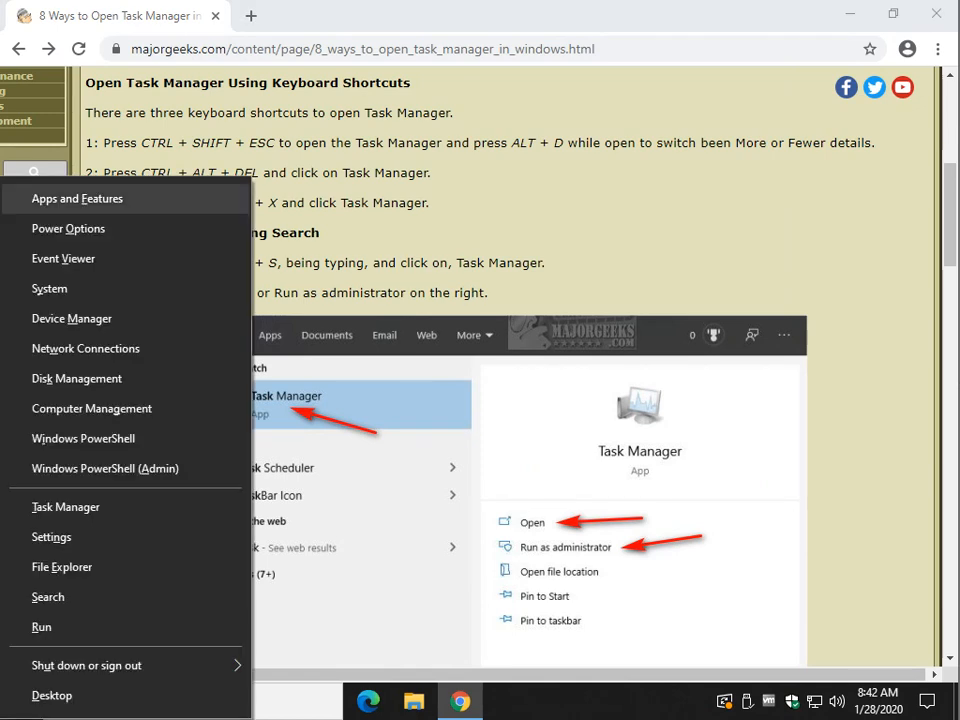
pyautogui.moveTo(64, 258)
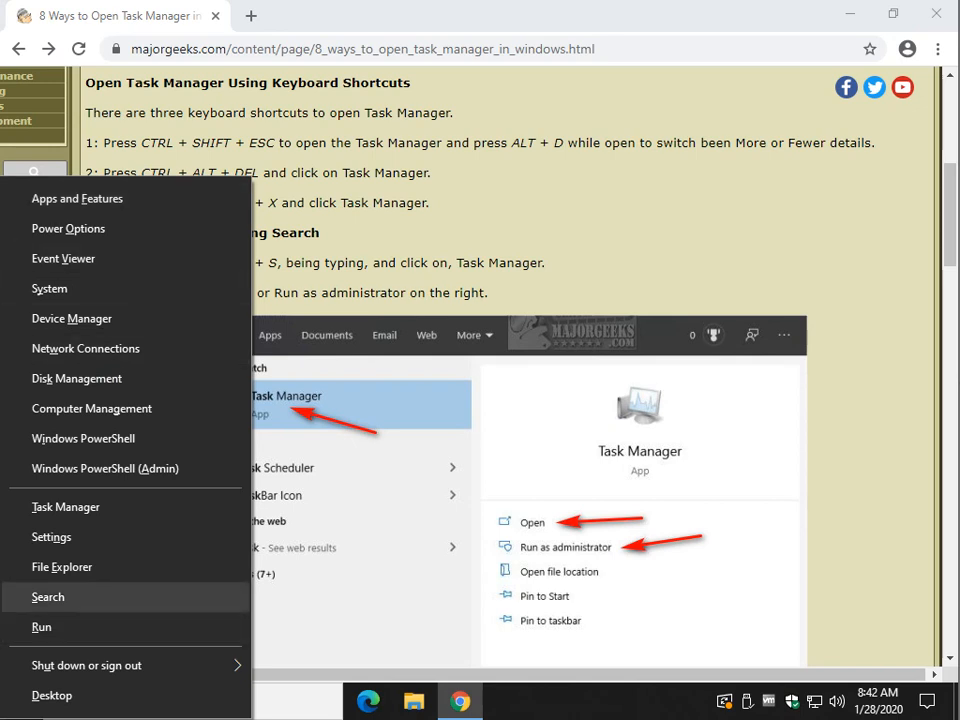
pyautogui.moveTo(104, 468)
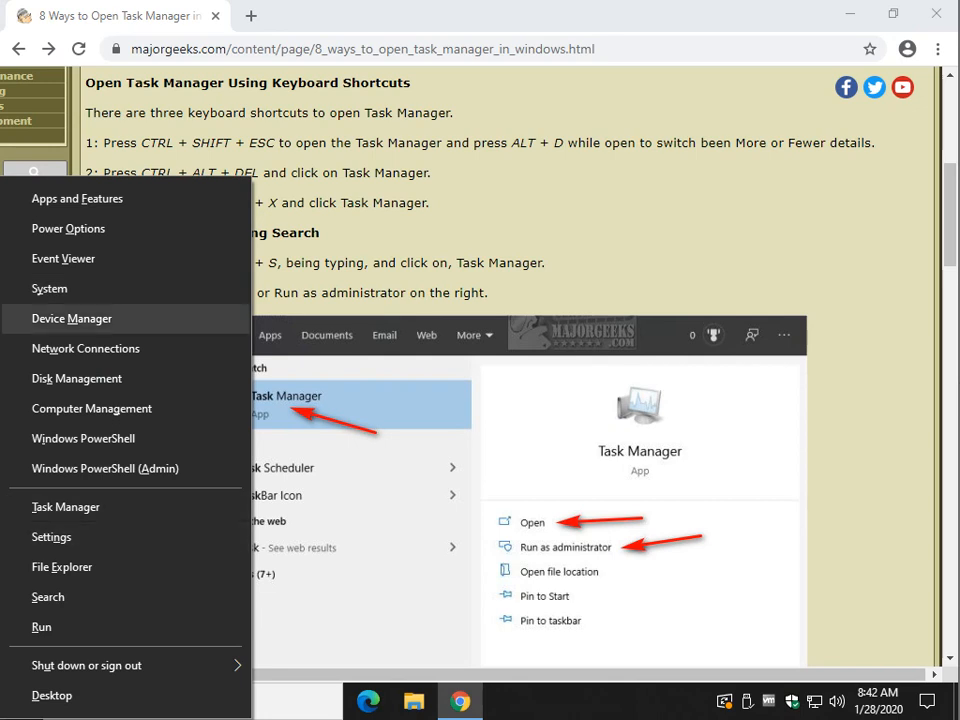
pyautogui.moveTo(92, 408)
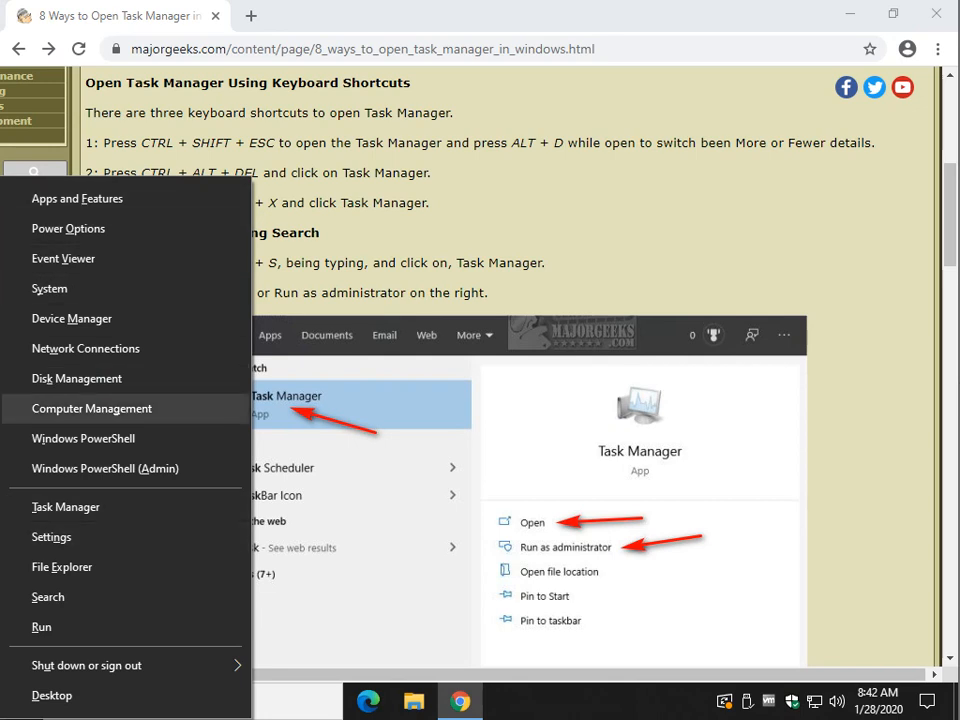
pyautogui.moveTo(92, 408)
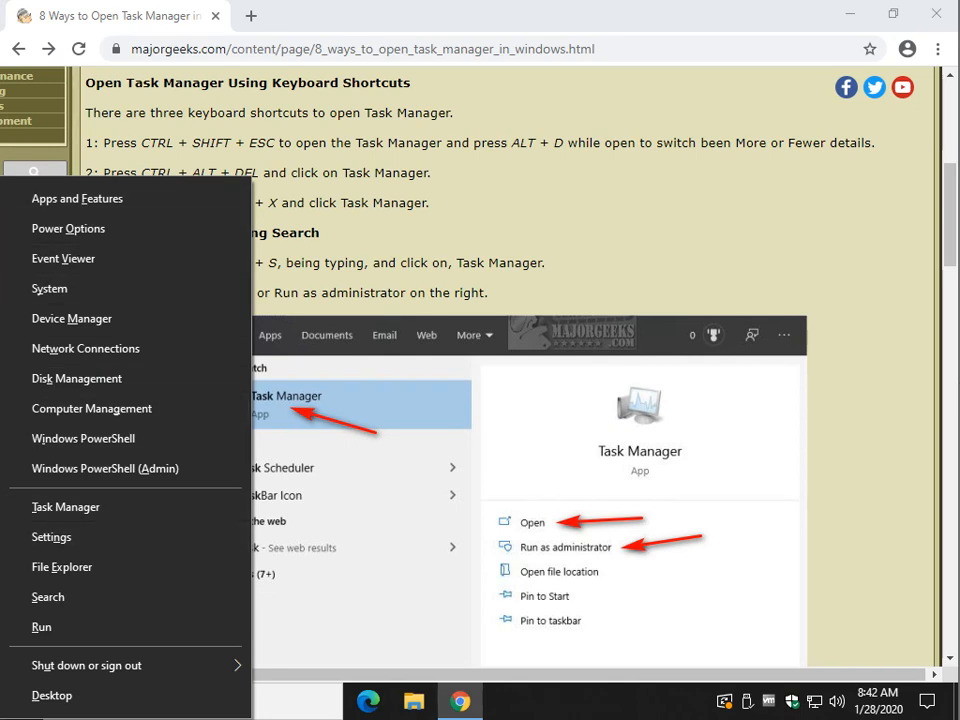
pyautogui.moveTo(66, 508)
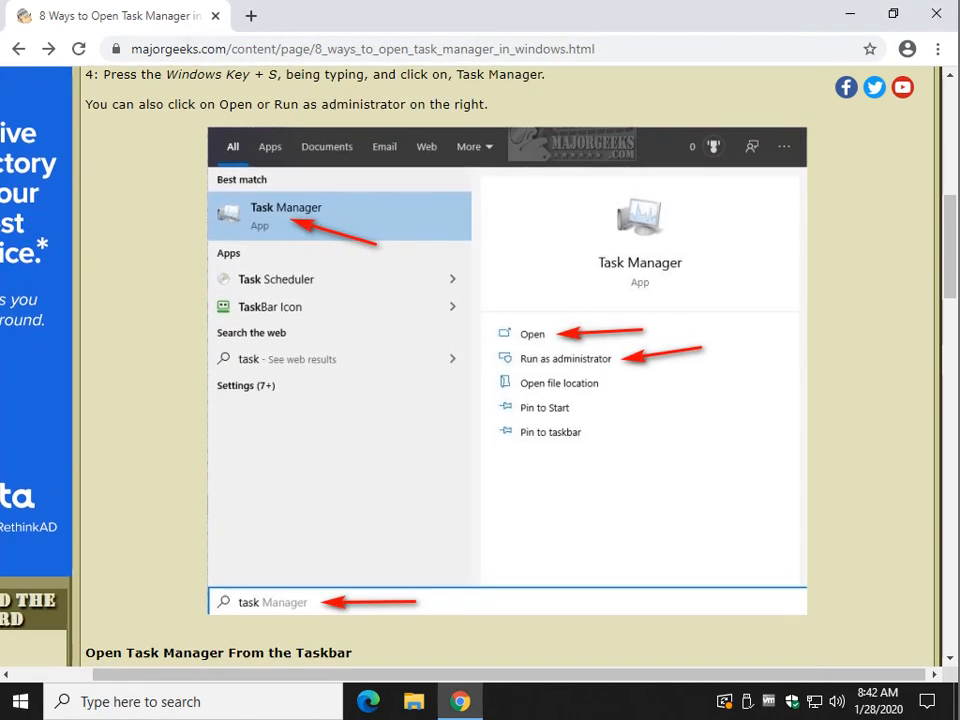
# Search for 'ta' in Windows Search and pin Task Manager to Start and the taskbar.
pyautogui.scroll(-3)
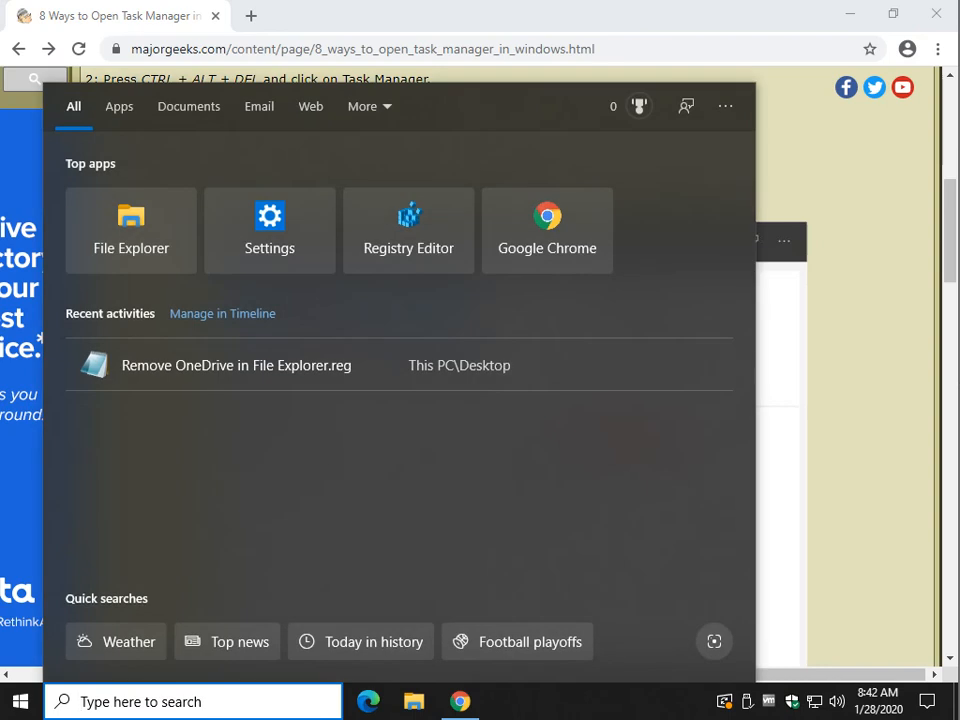
pyautogui.click(192, 700)
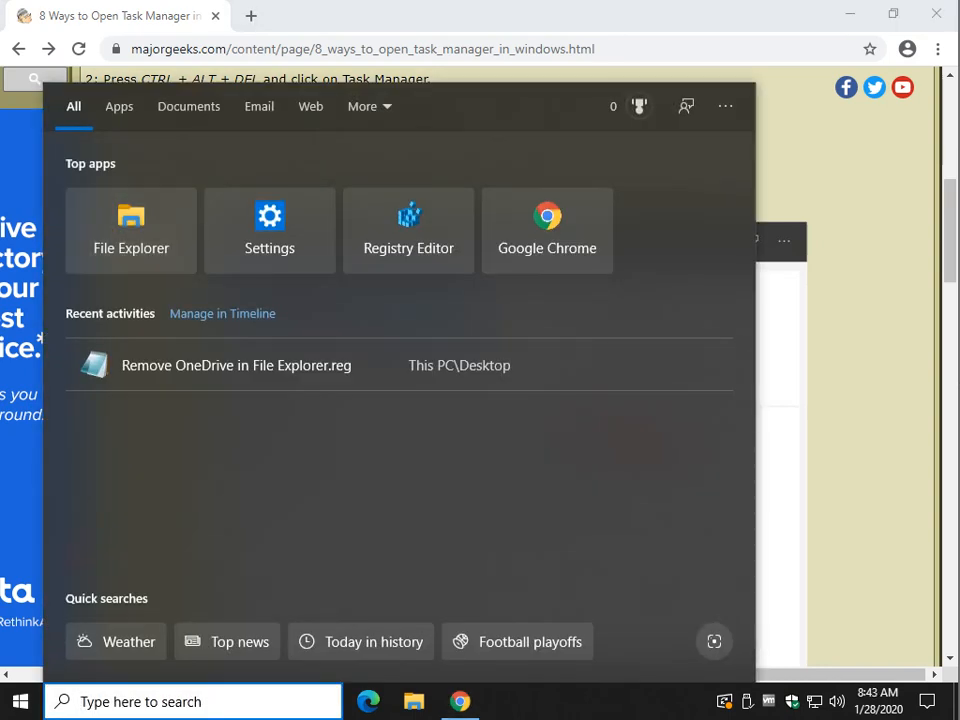
pyautogui.write('task')
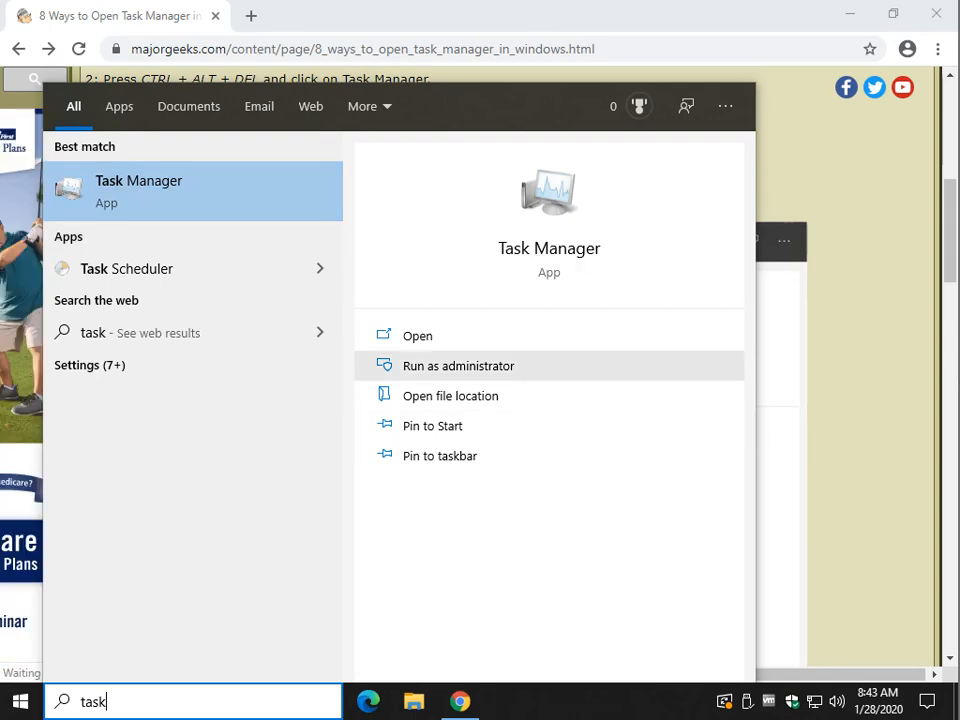
pyautogui.click(432, 424)
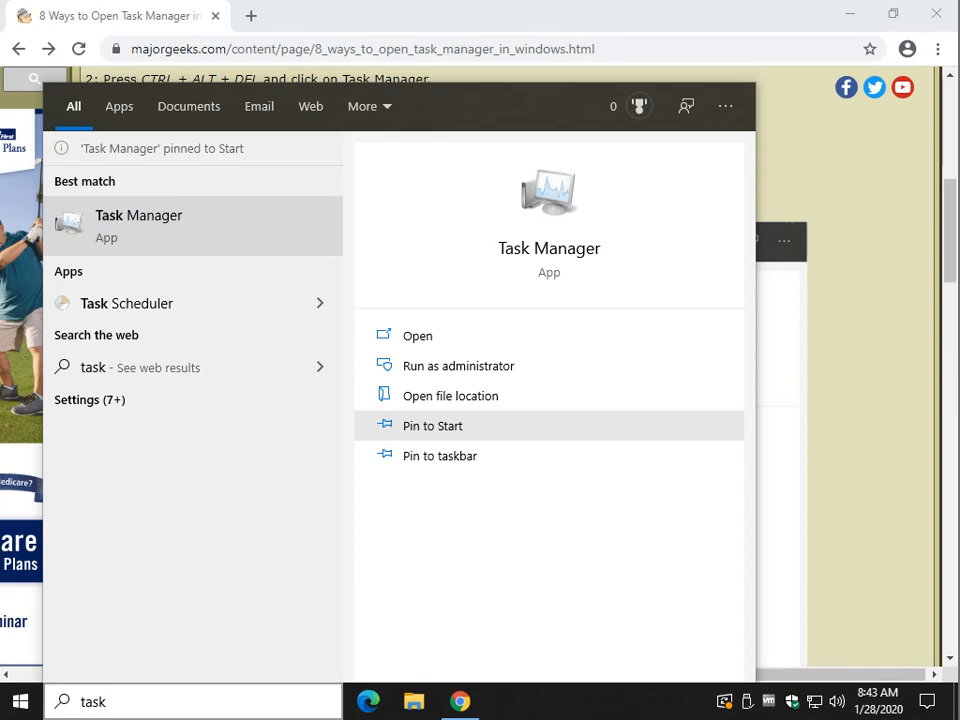
pyautogui.moveTo(440, 456)
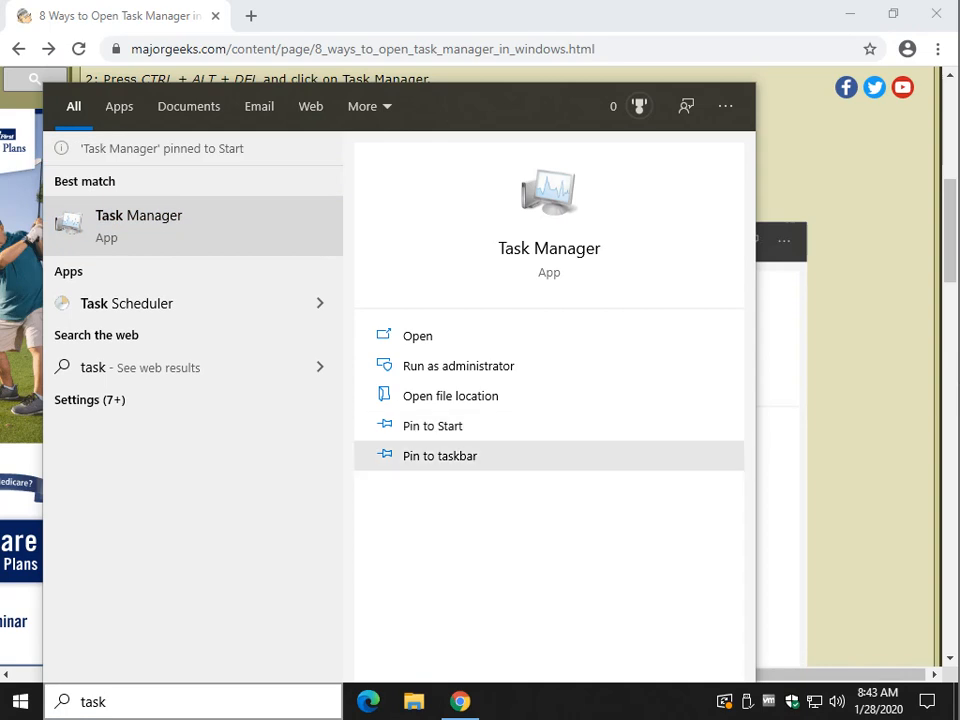
pyautogui.click(440, 456)
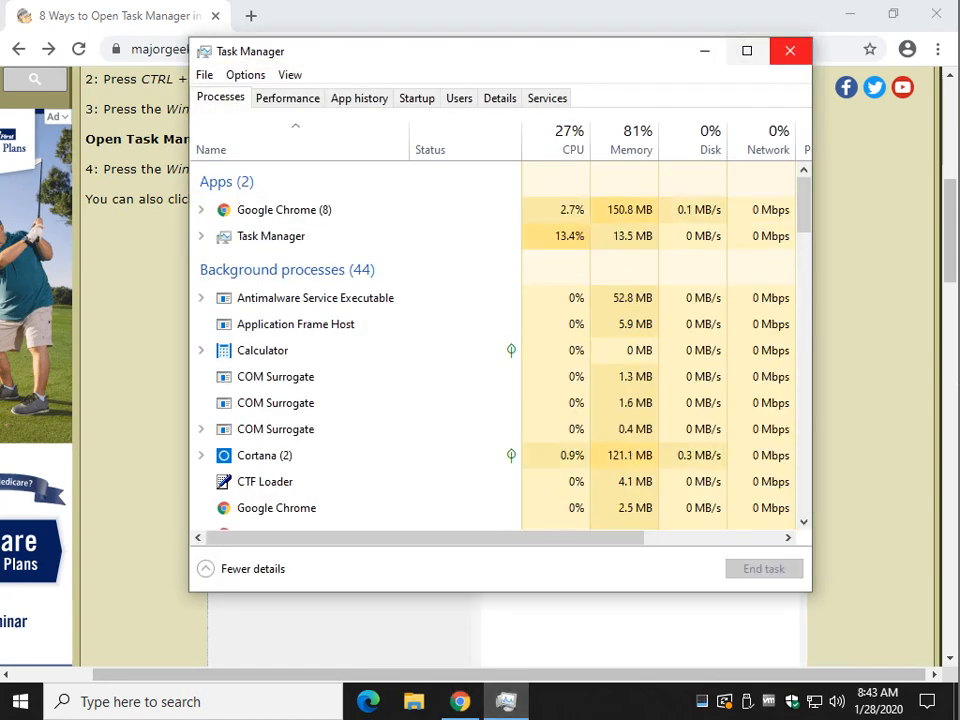
# Launch Task Manager from its pinned Start tile, close it, and continue down the article.
pyautogui.click(790, 52)
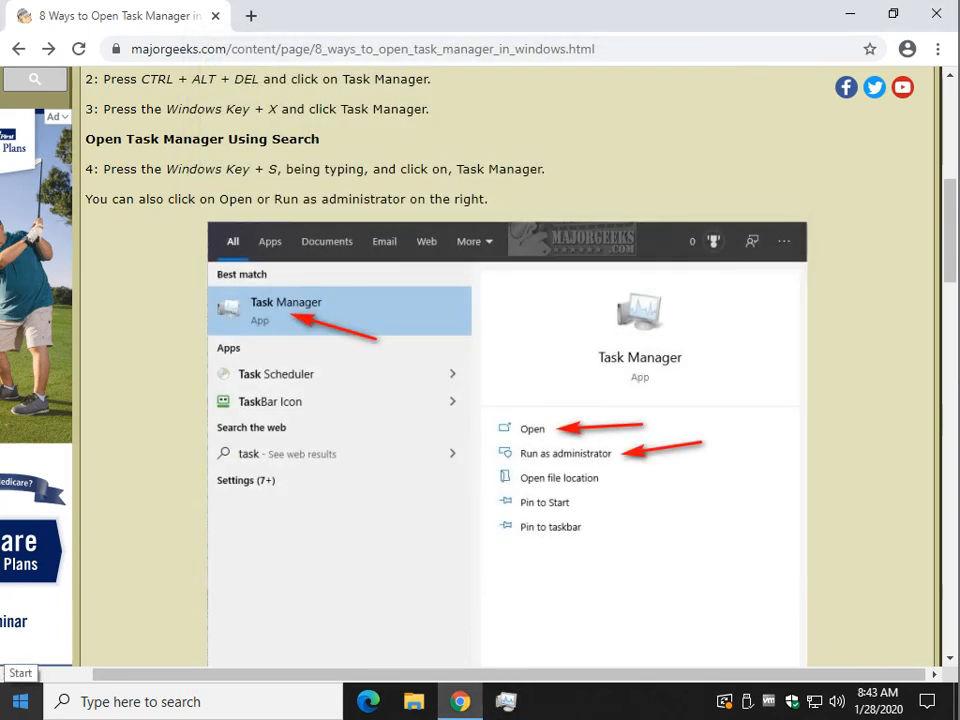
pyautogui.click(20, 700)
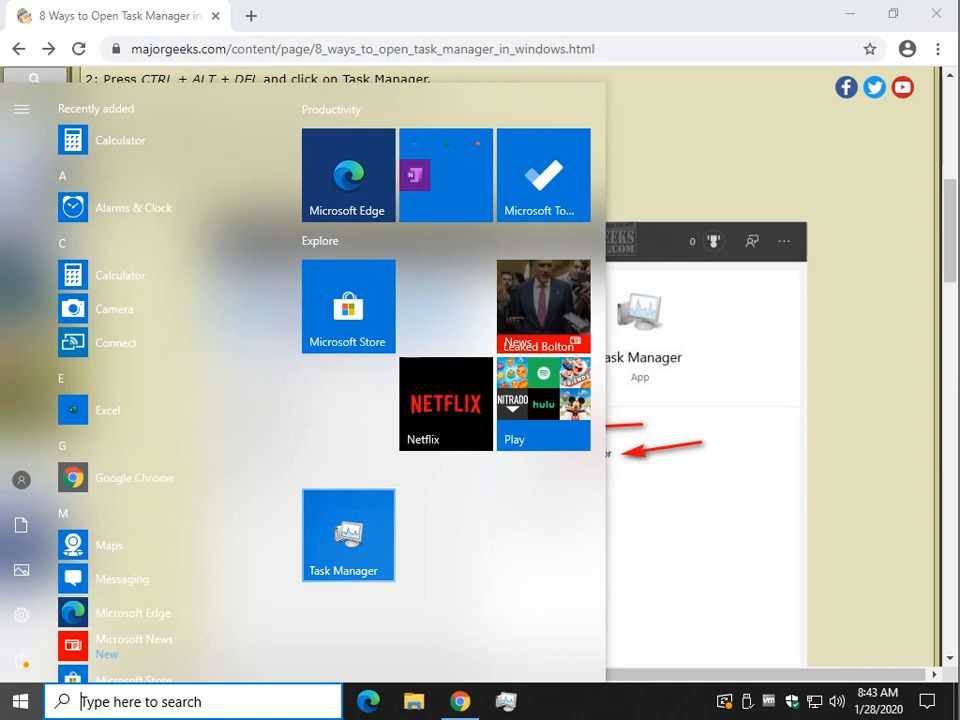
pyautogui.click(348, 534)
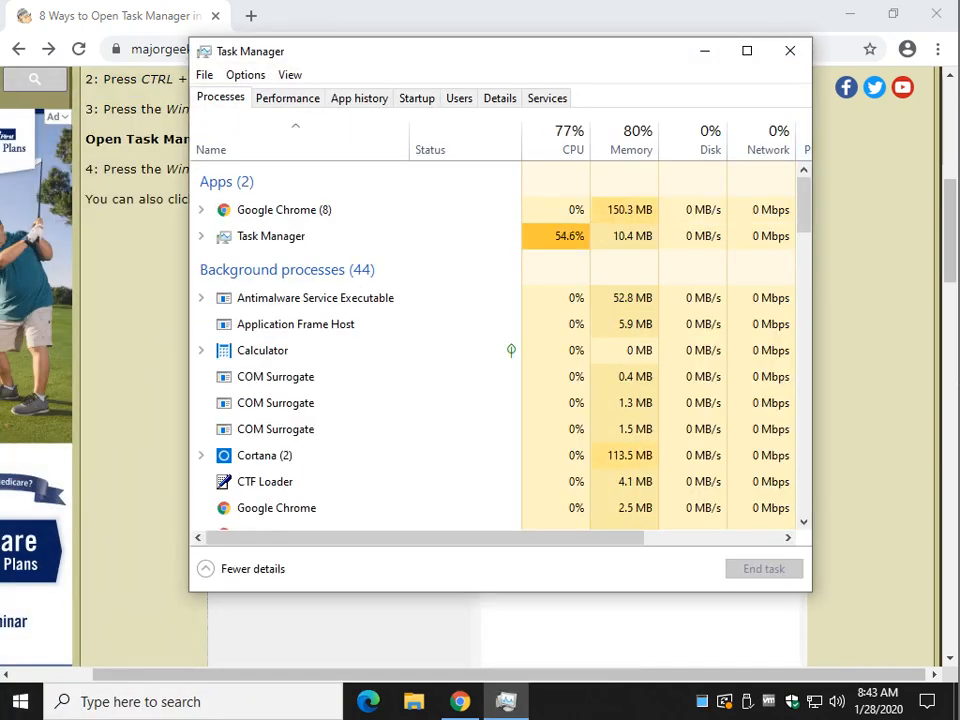
pyautogui.click(788, 50)
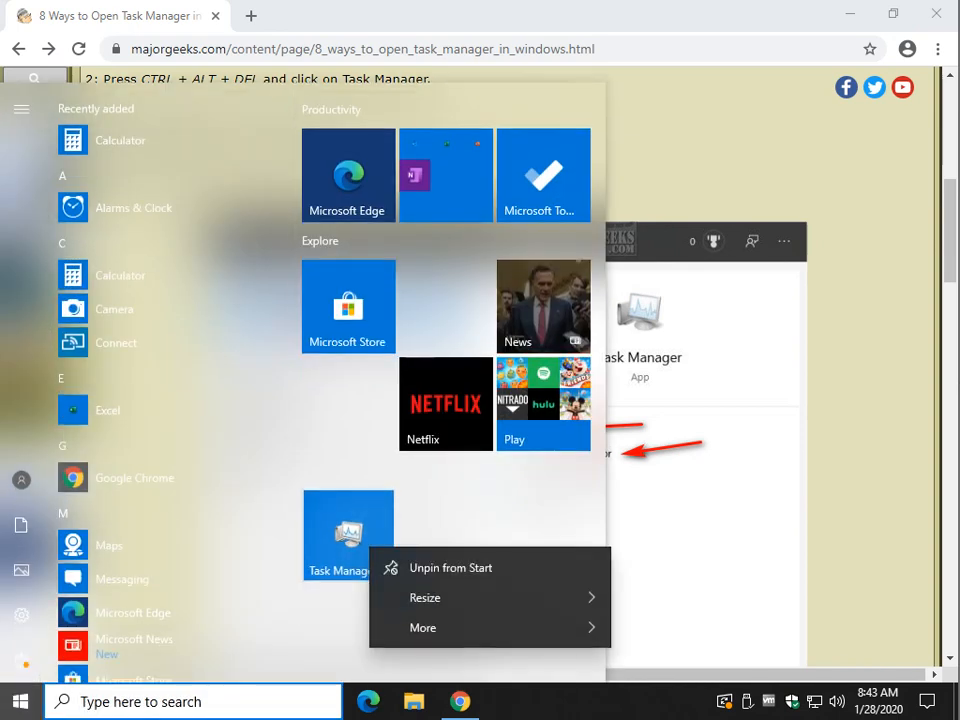
pyautogui.moveTo(450, 568)
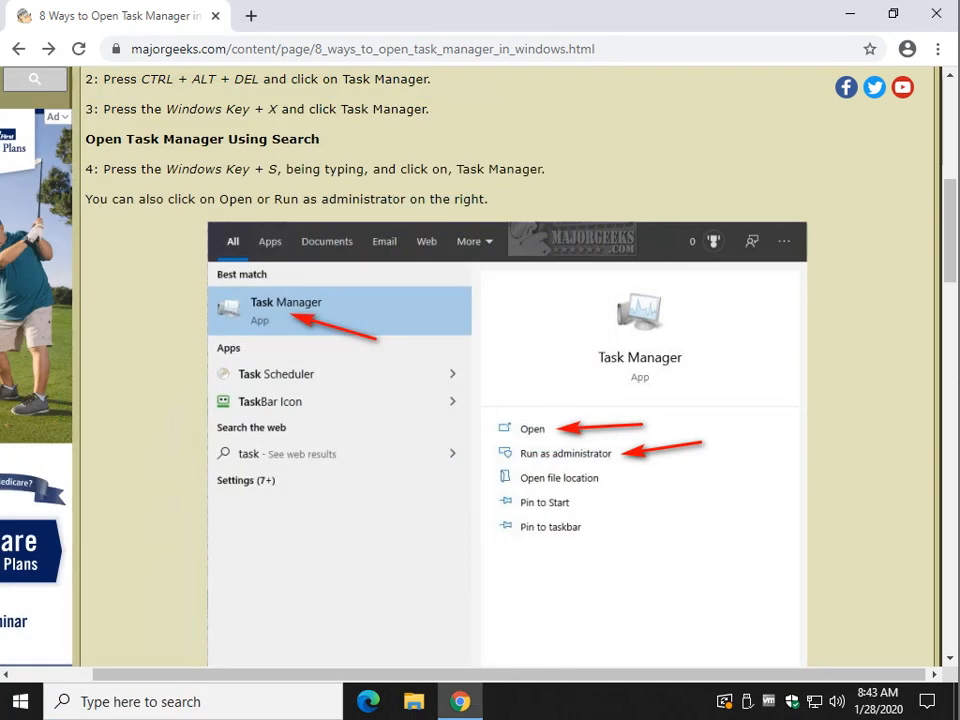
pyautogui.scroll(-3)
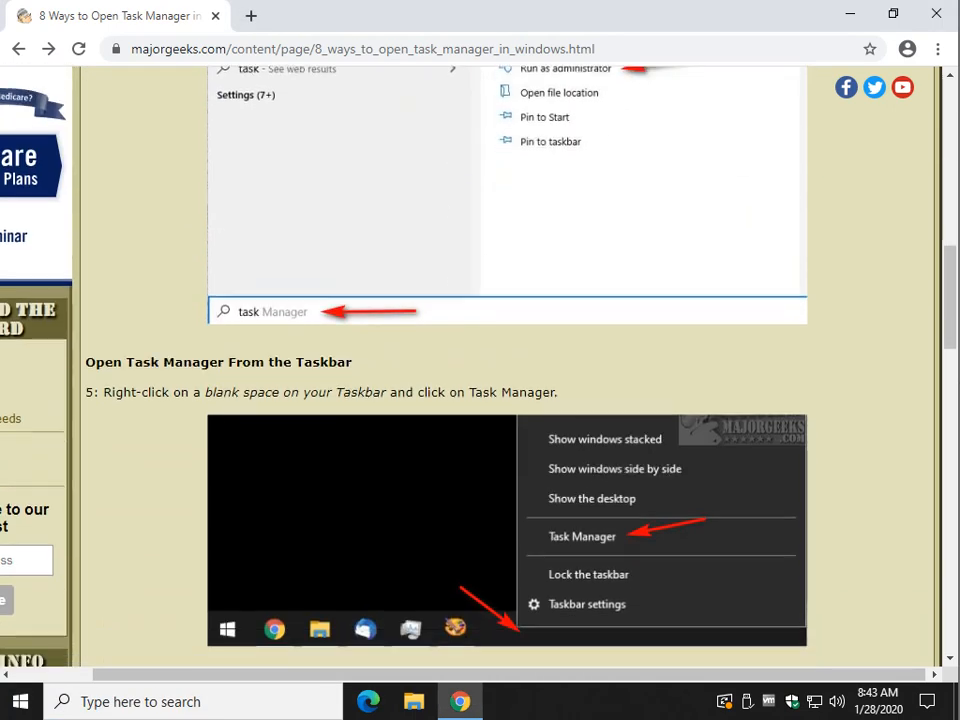
# Launch Task Manager from the taskbar's right-click options list.
pyautogui.scroll(-3)
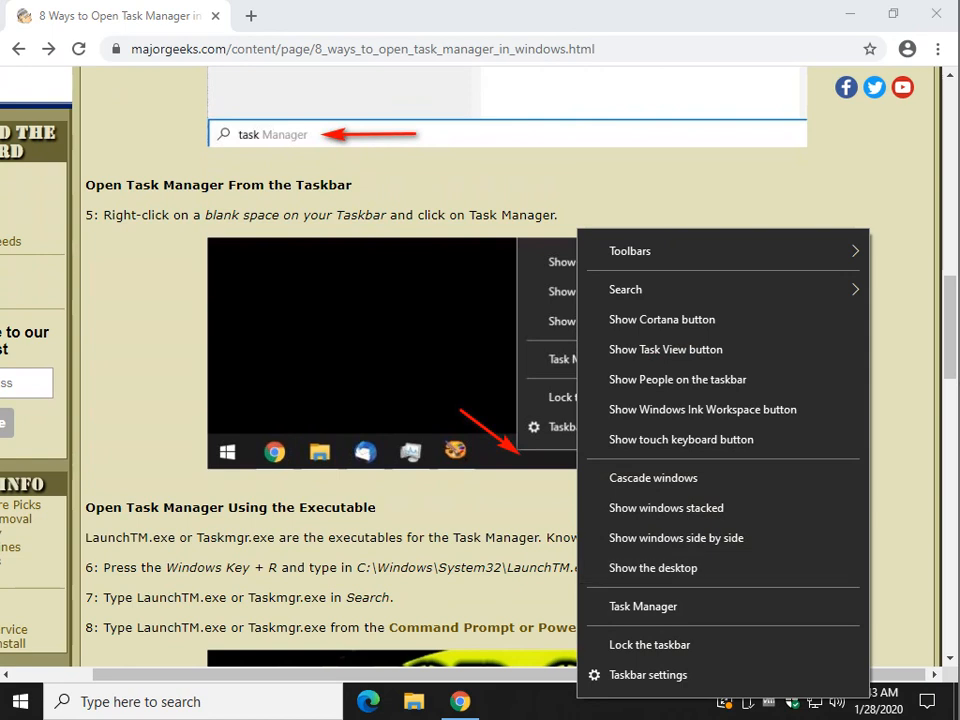
pyautogui.click(644, 606)
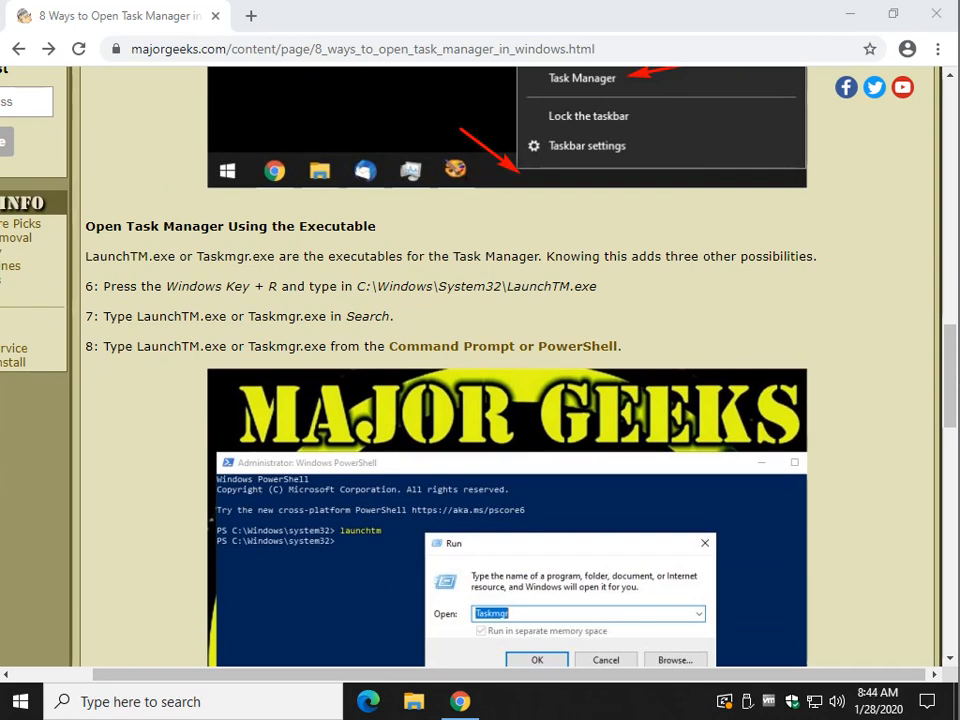
# Copy Taskmgr from the article, run Taskmgr.exe in the Run dialog, then close Task Manager.
pyautogui.doubleClick(220, 256)
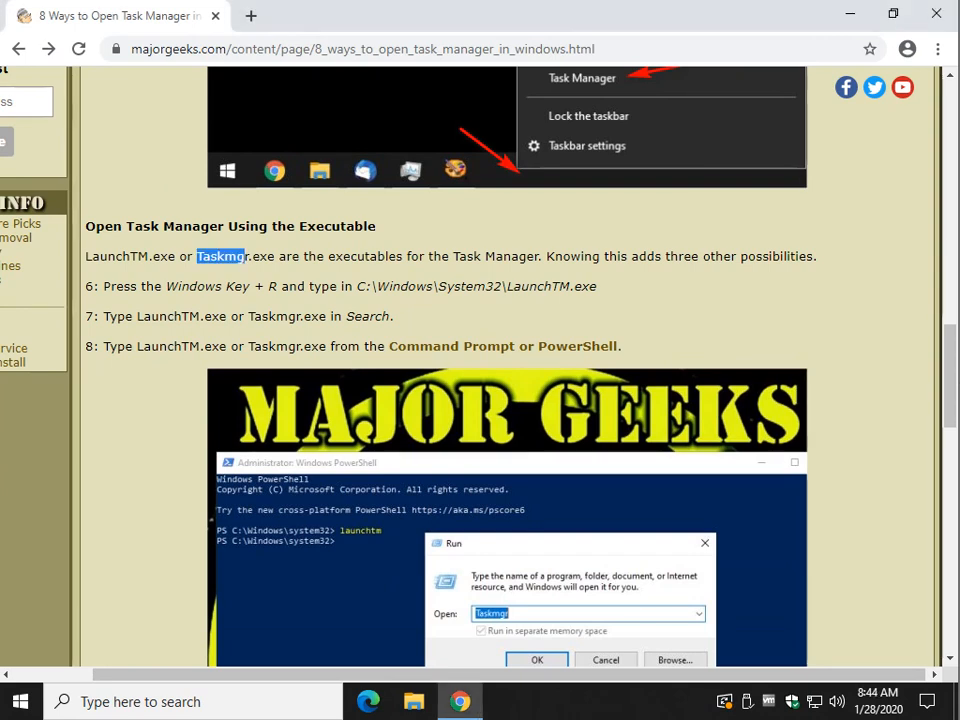
pyautogui.rightClick(224, 256)
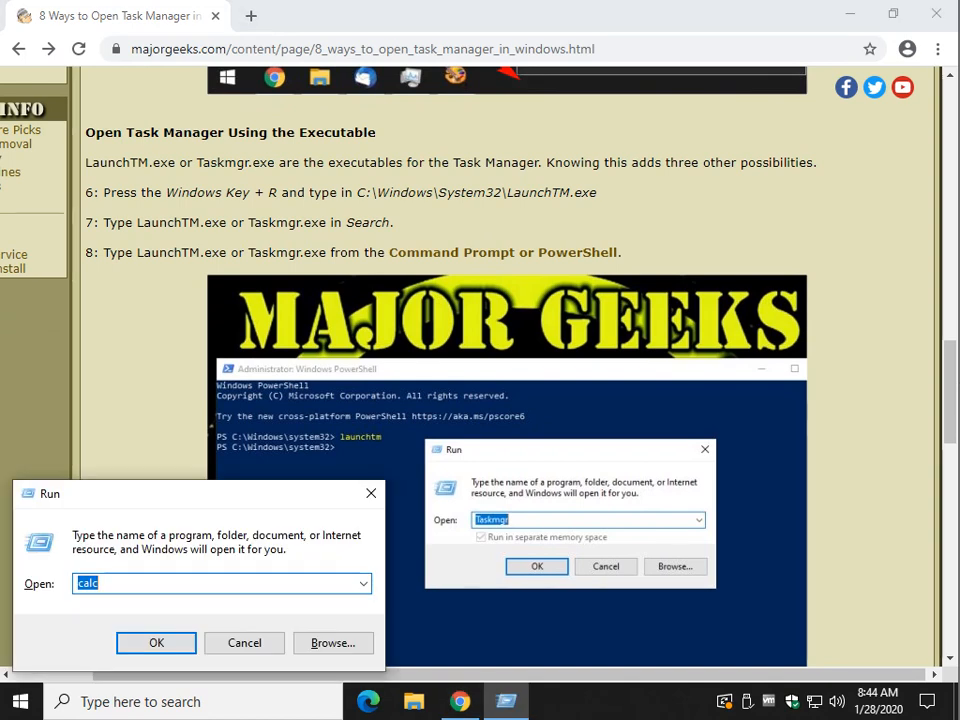
pyautogui.write('Taskmgr.exe')
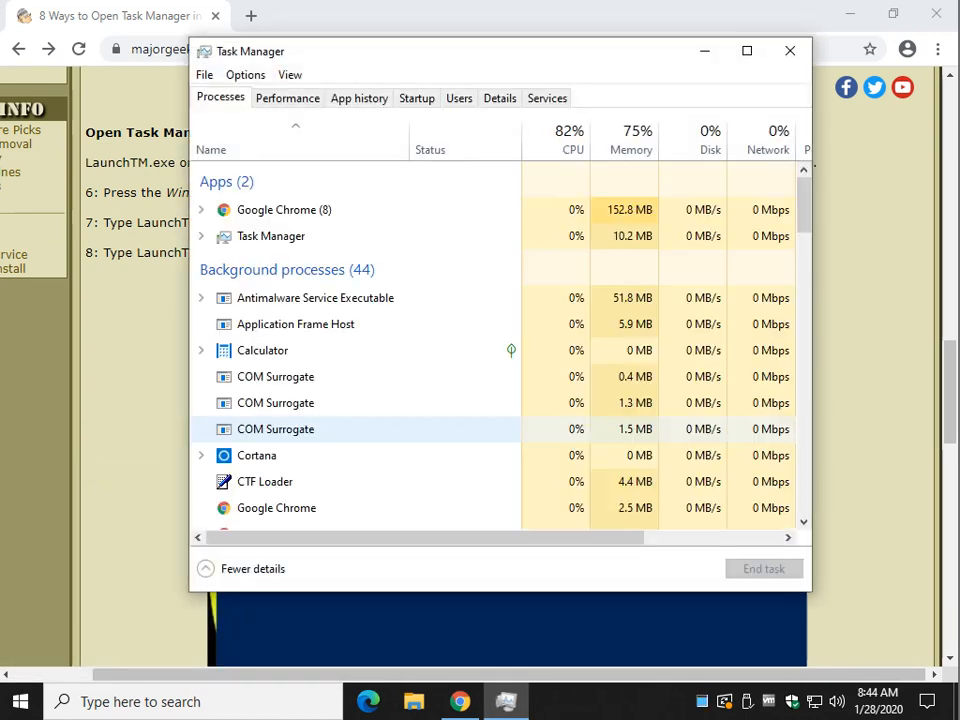
pyautogui.click(788, 50)
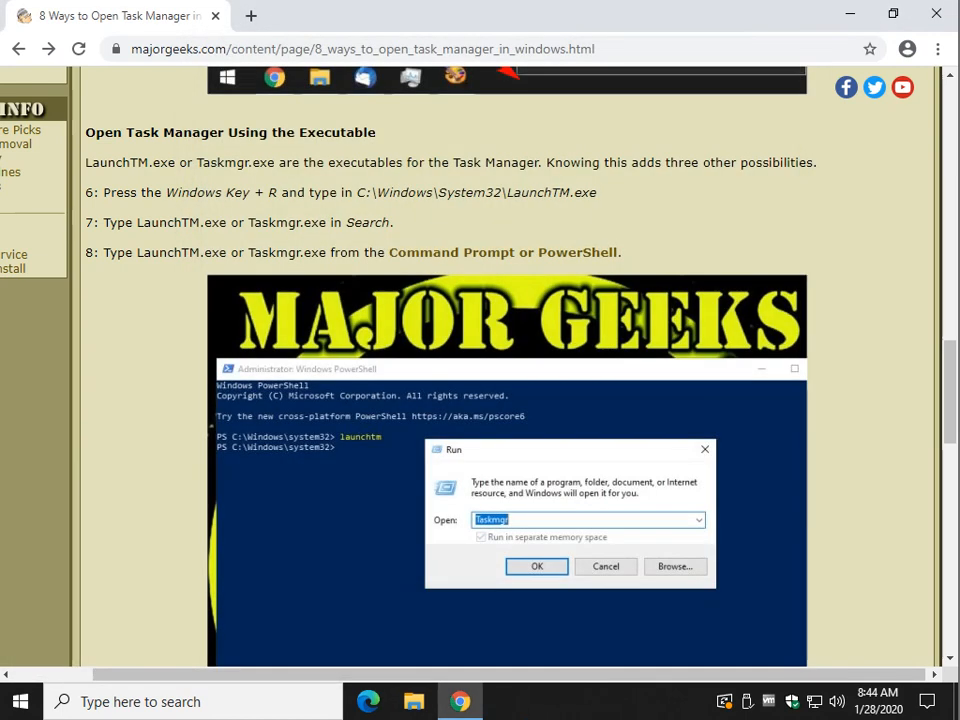
# Select Taskmgr.exe in the article and run it as a command from Windows Search.
pyautogui.moveTo(176, 222); pyautogui.dragTo(268, 222)
pyautogui.write('Taskmgr.exe')
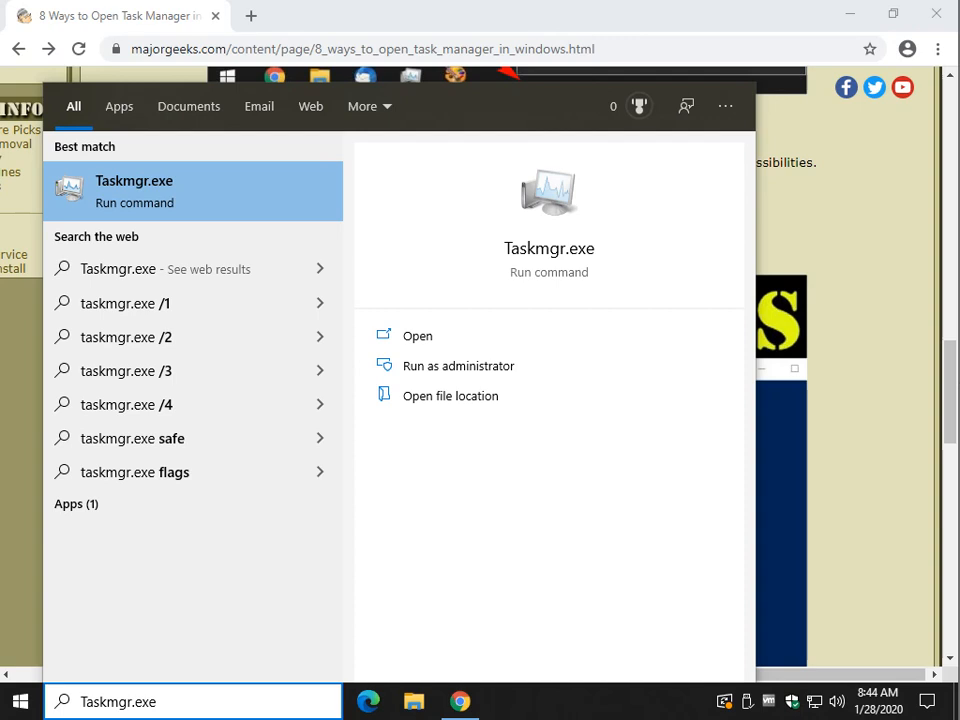
pyautogui.click(416, 336)
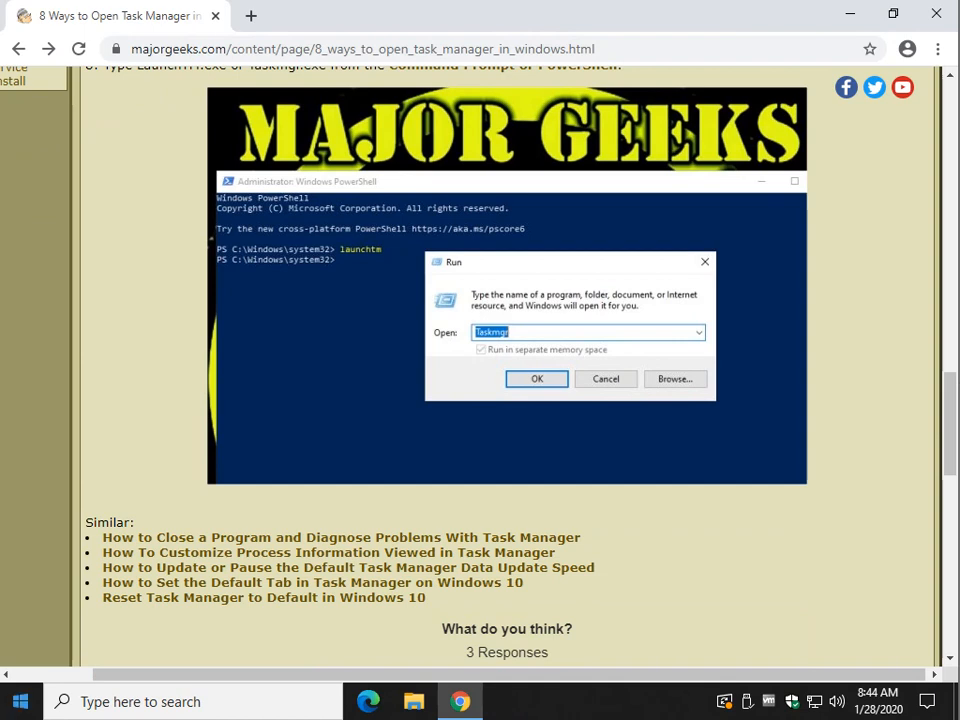
# Launch Task Manager from a PowerShell prompt with Taskmgr.exe, then close it.
pyautogui.click(20, 700)
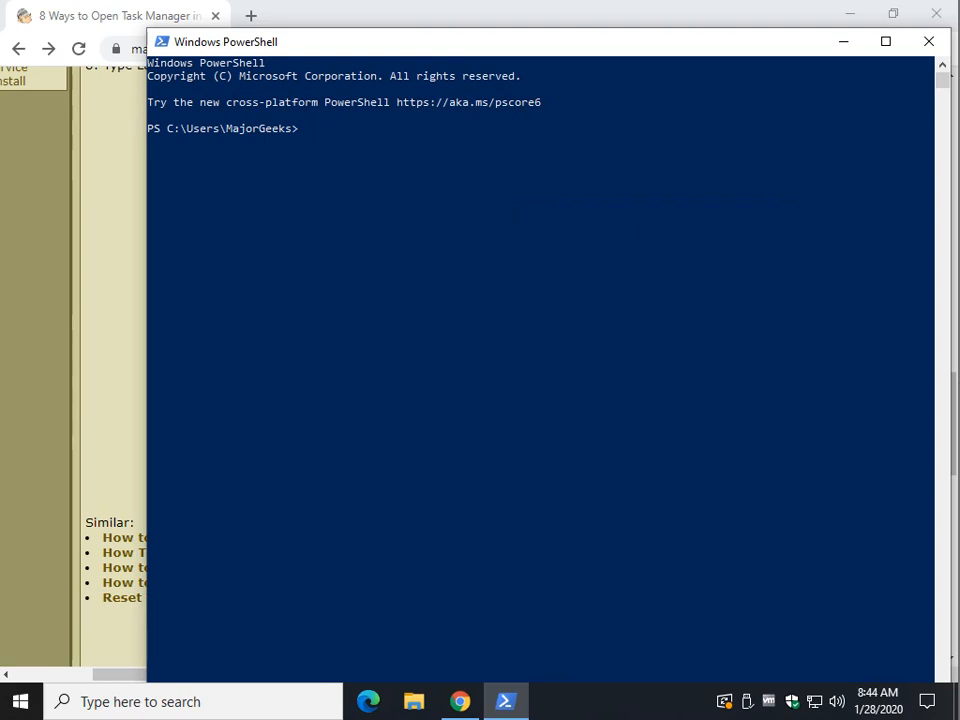
pyautogui.write('Taskmgr.exe')
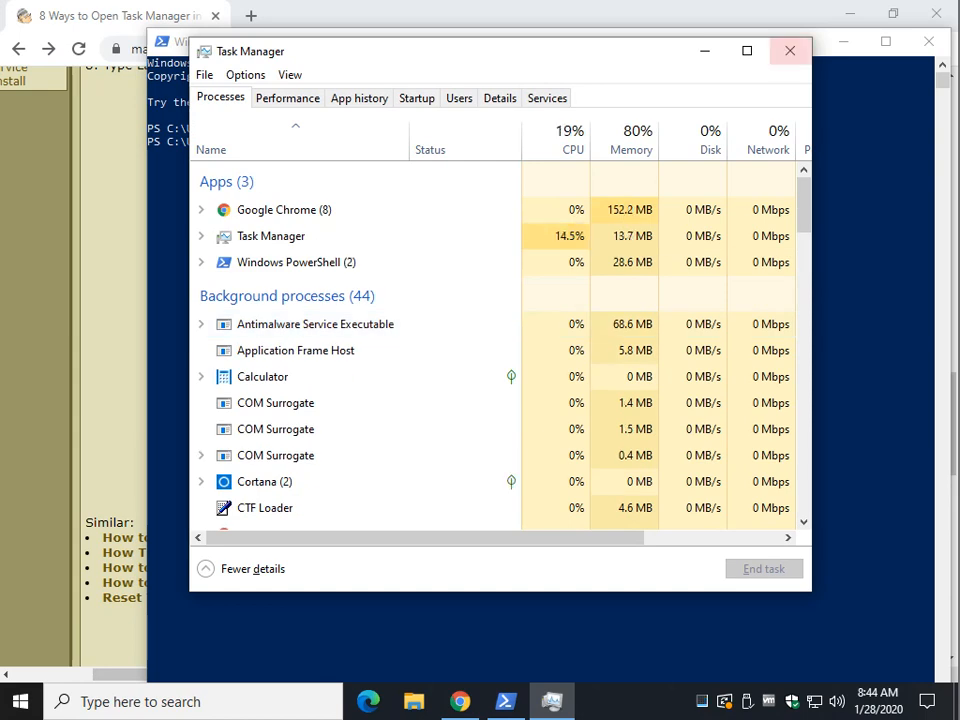
pyautogui.click(788, 52)
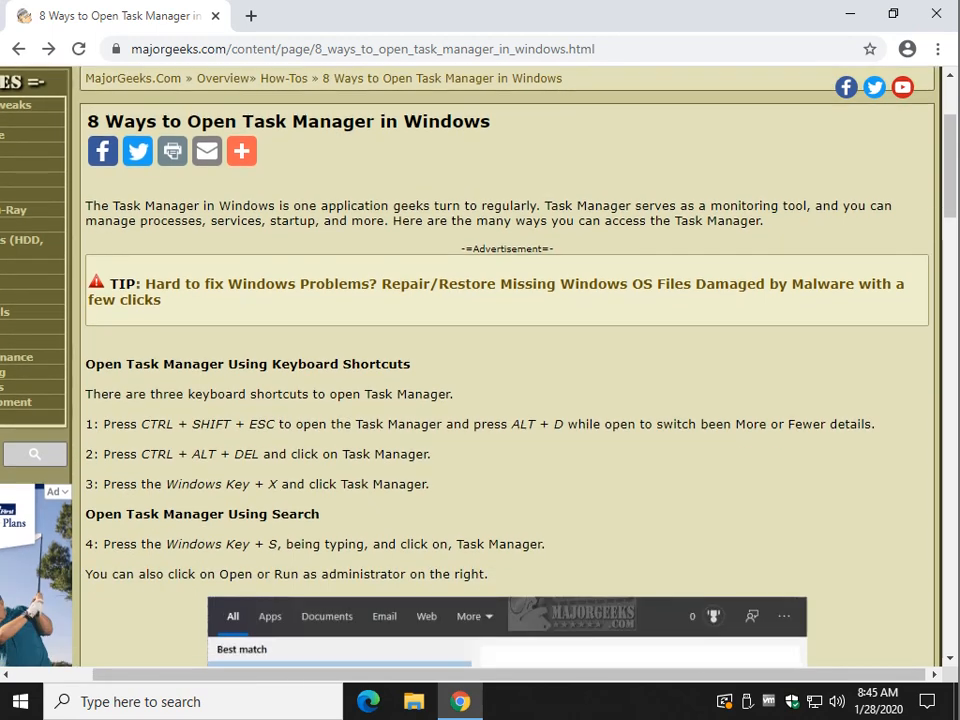
# Show the article's sharing services such as Pinterest, Gmail and LinkedIn.
pyautogui.click(240, 152)
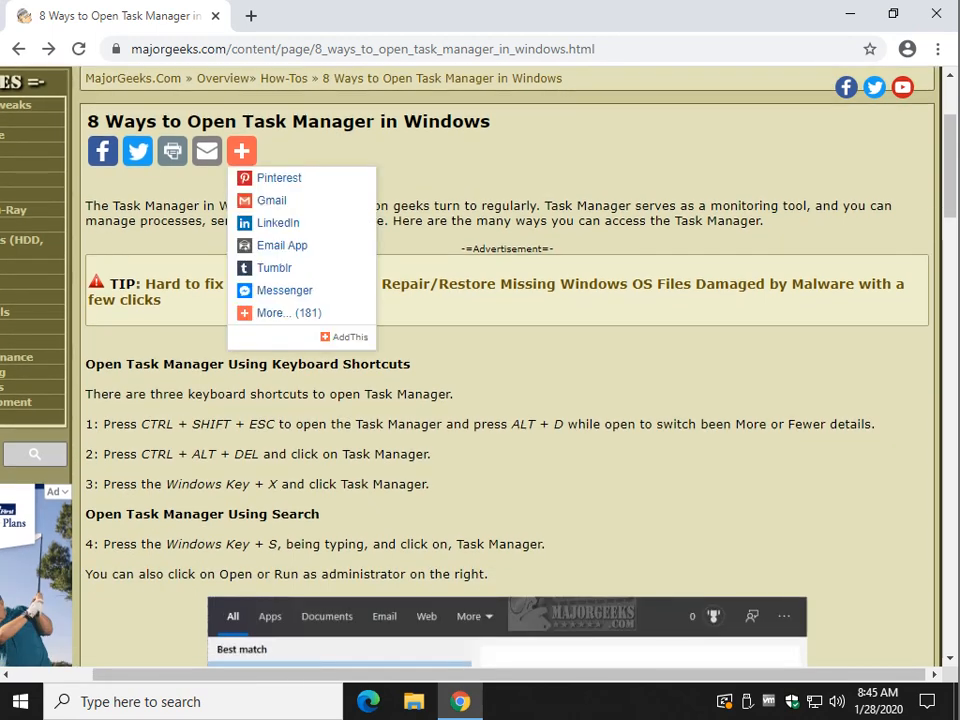